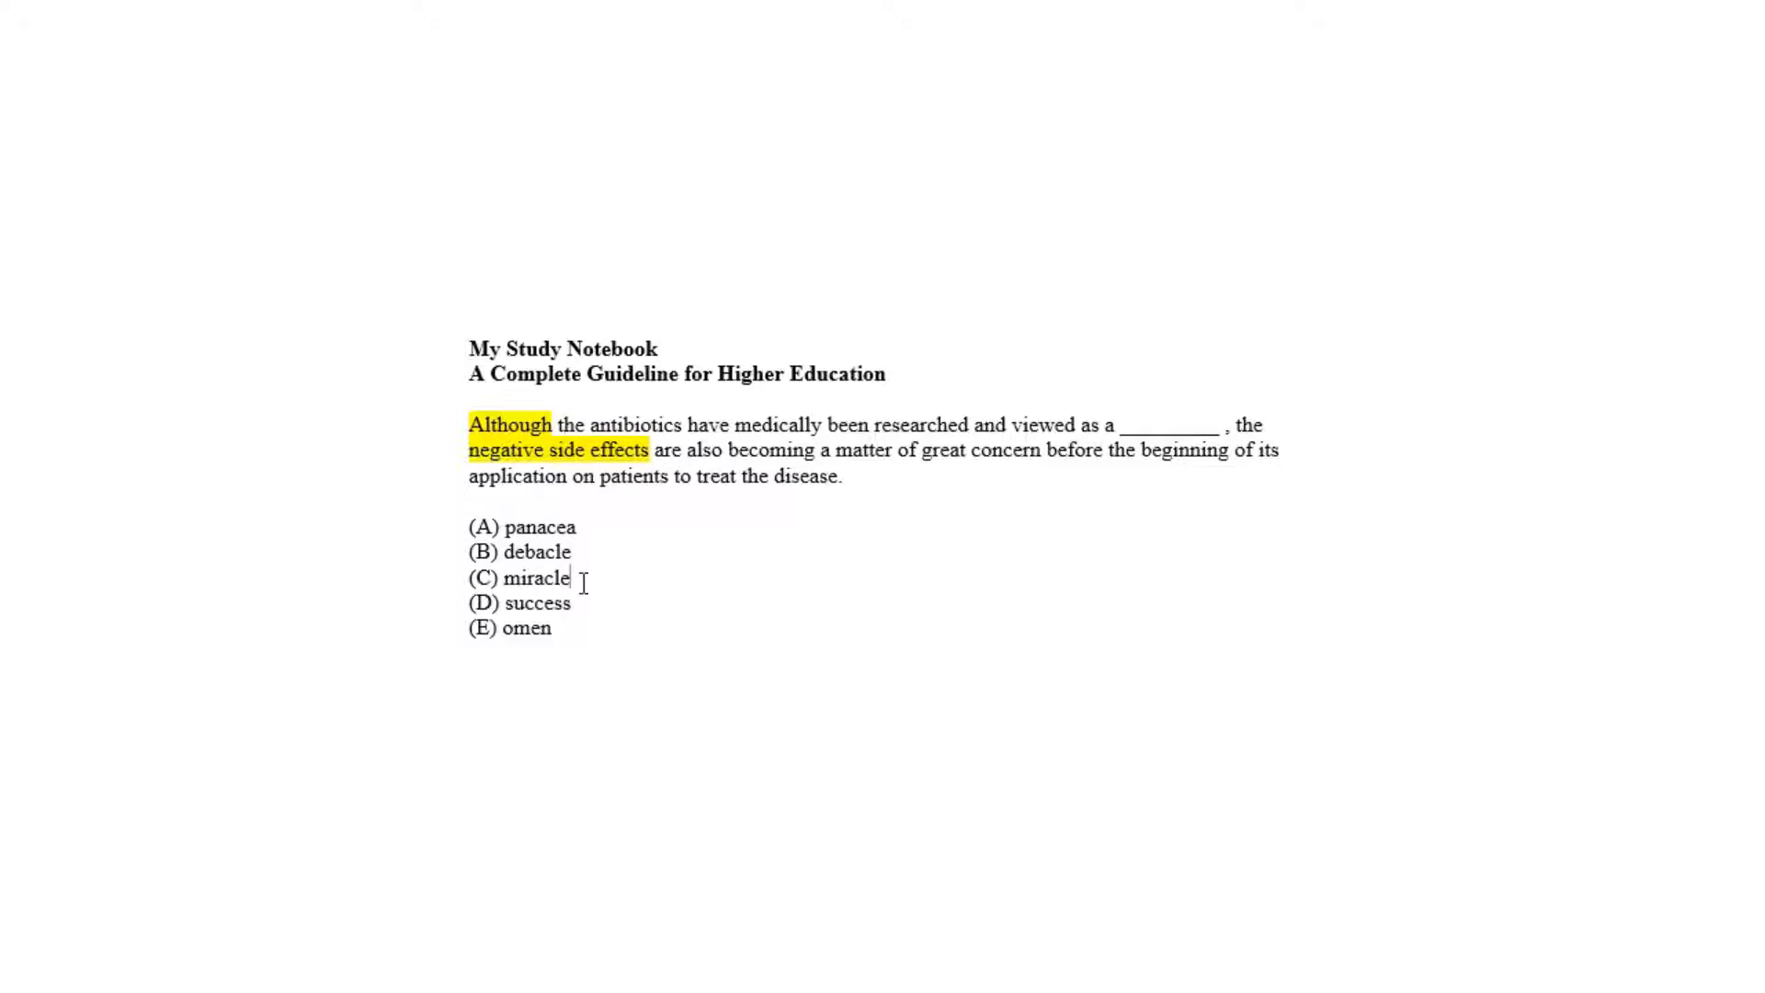
click(580, 602)
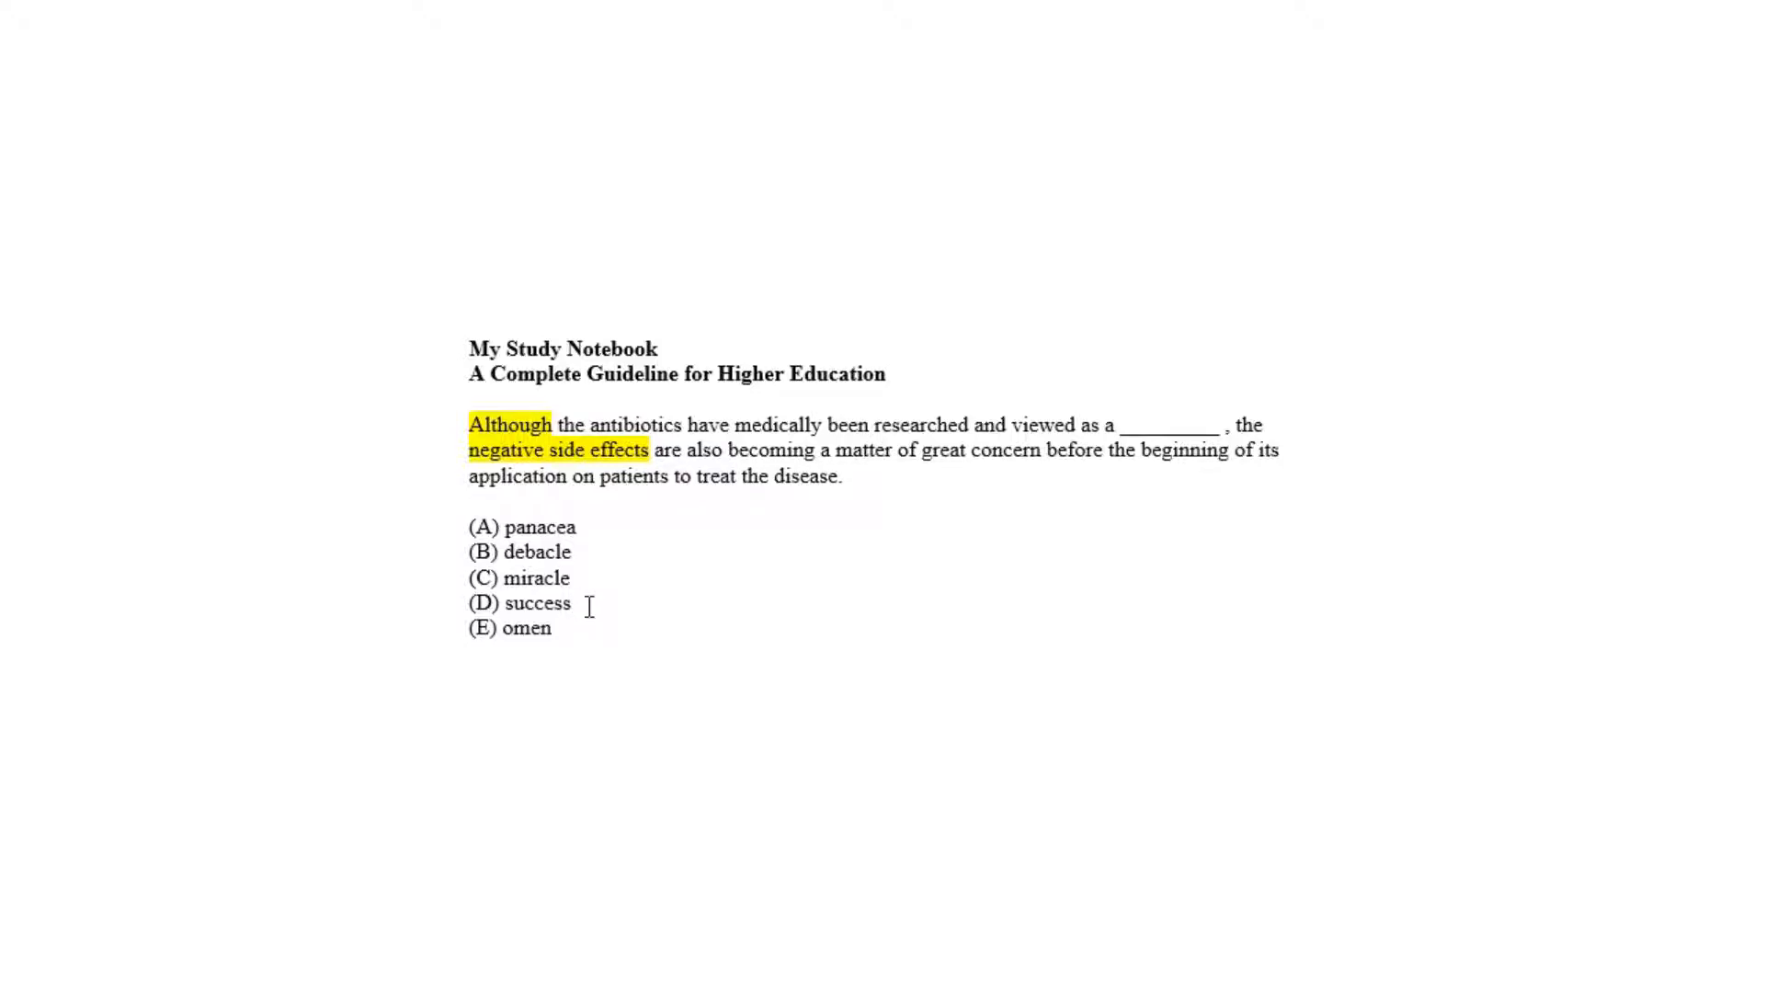
click(578, 602)
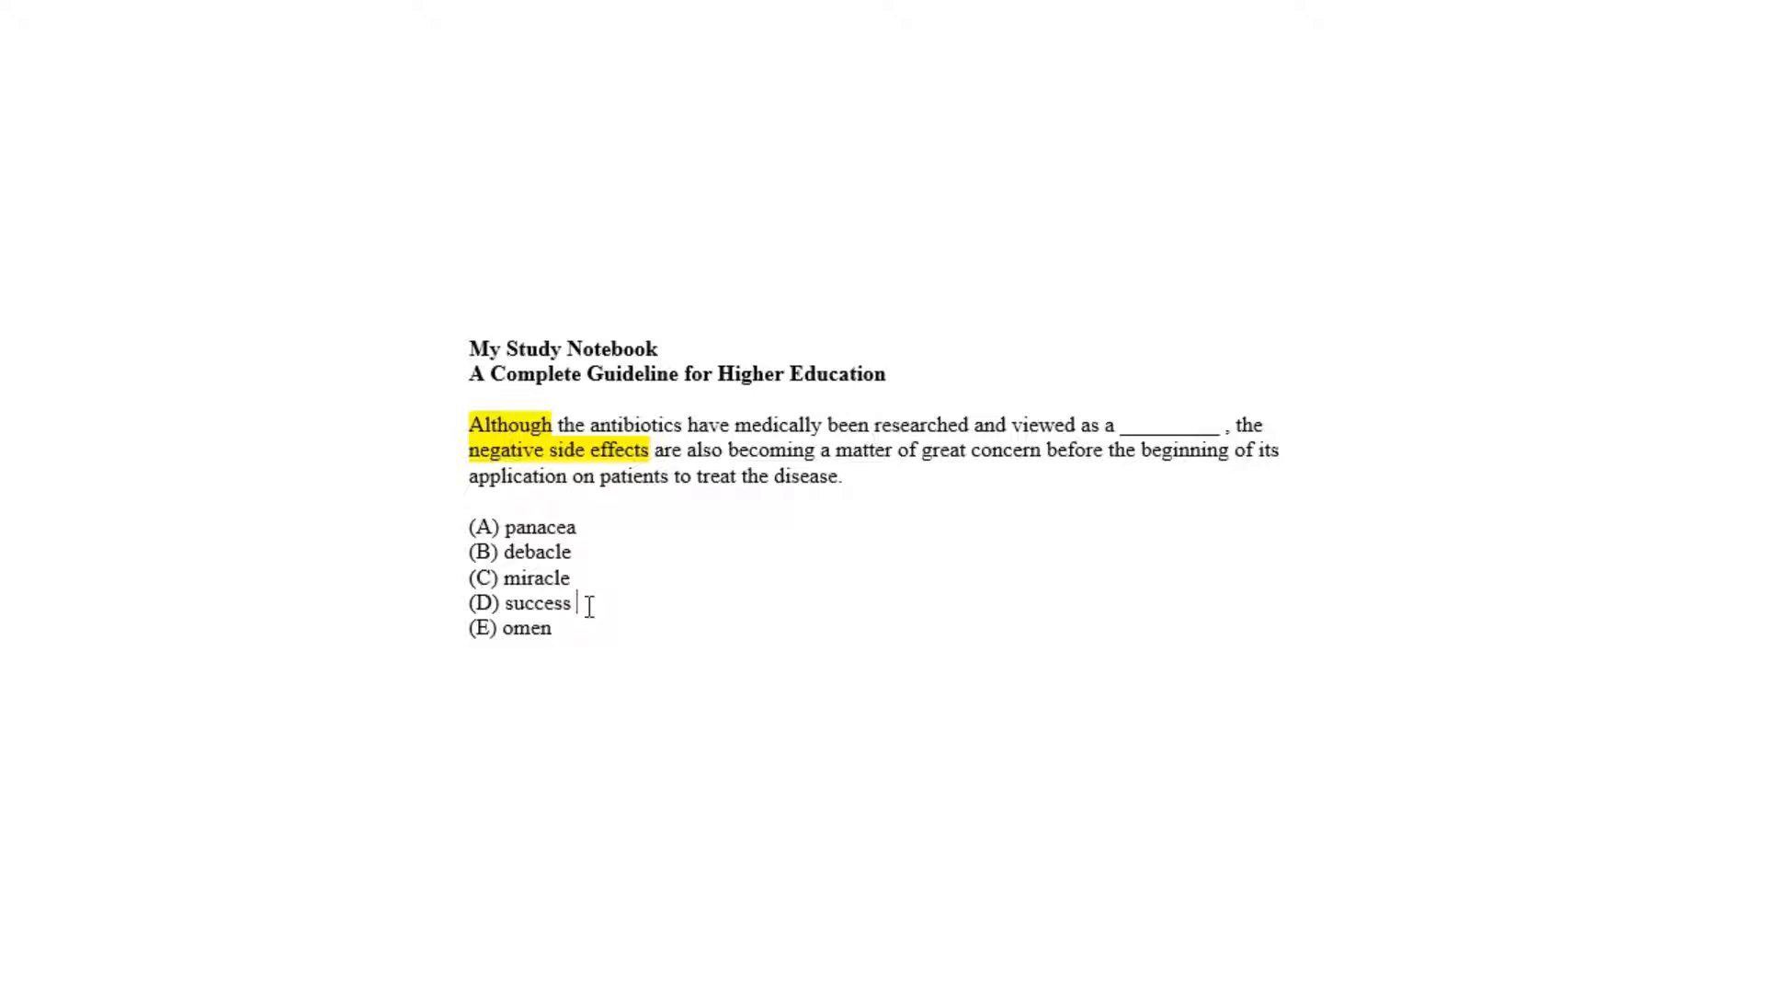
click(583, 527)
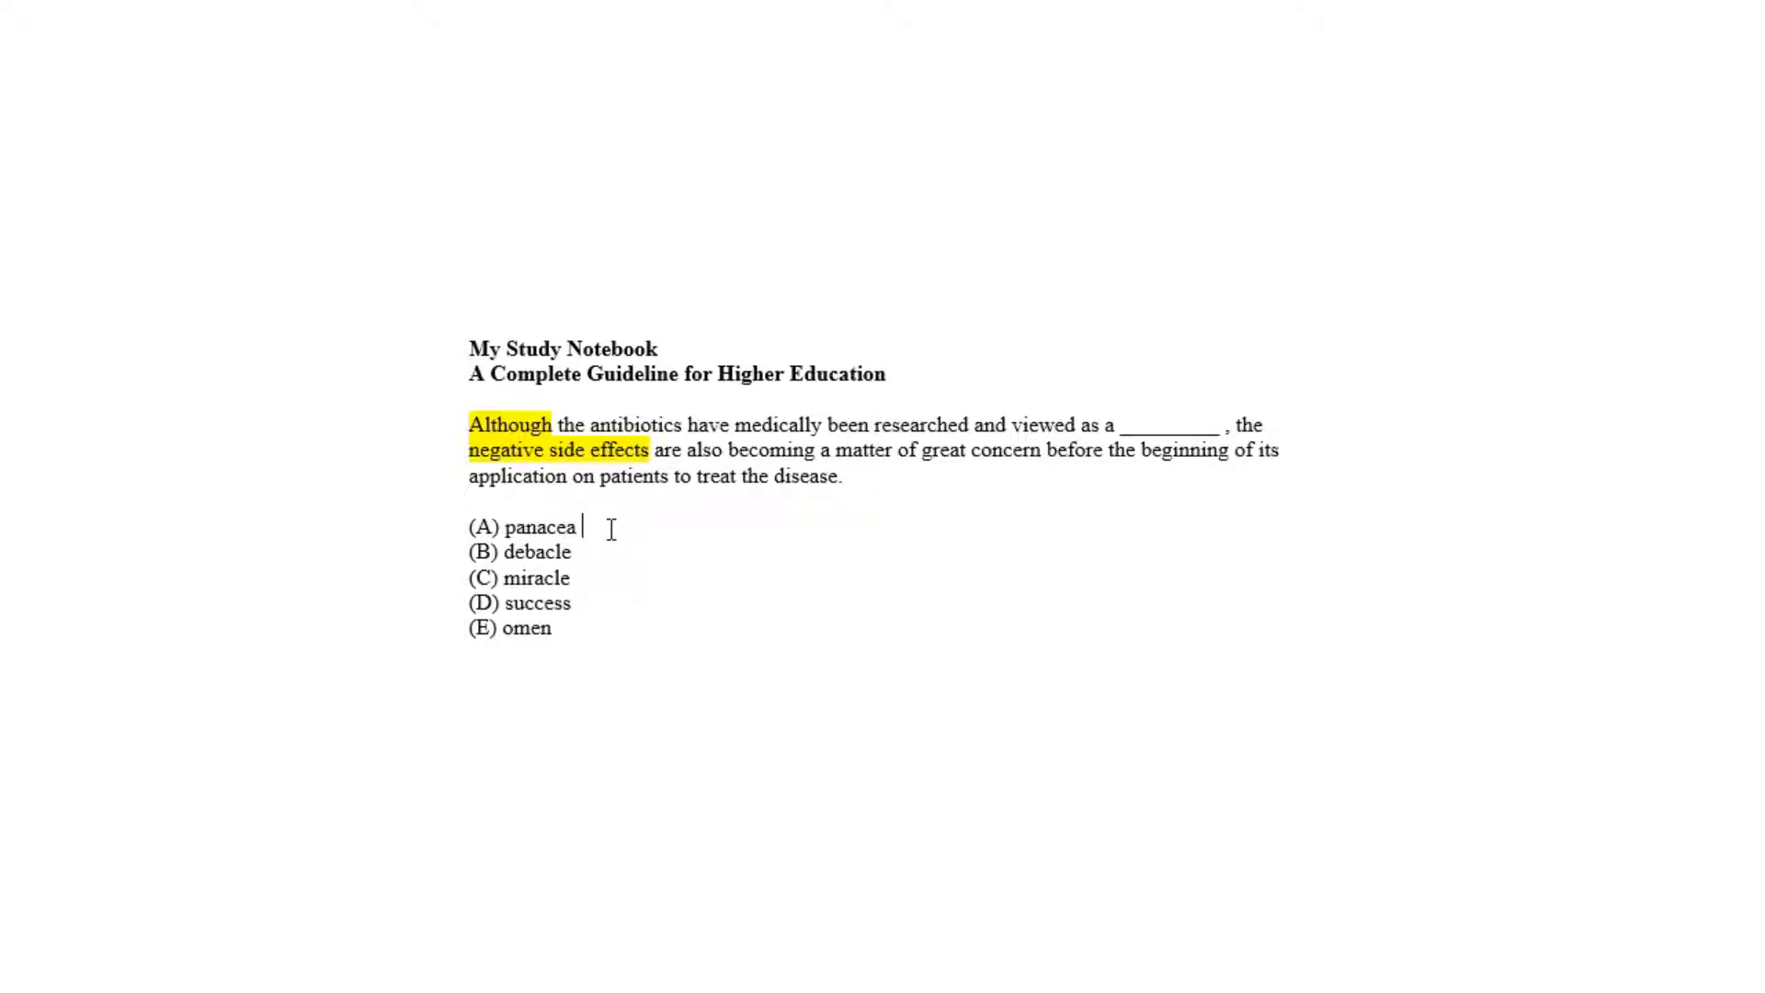